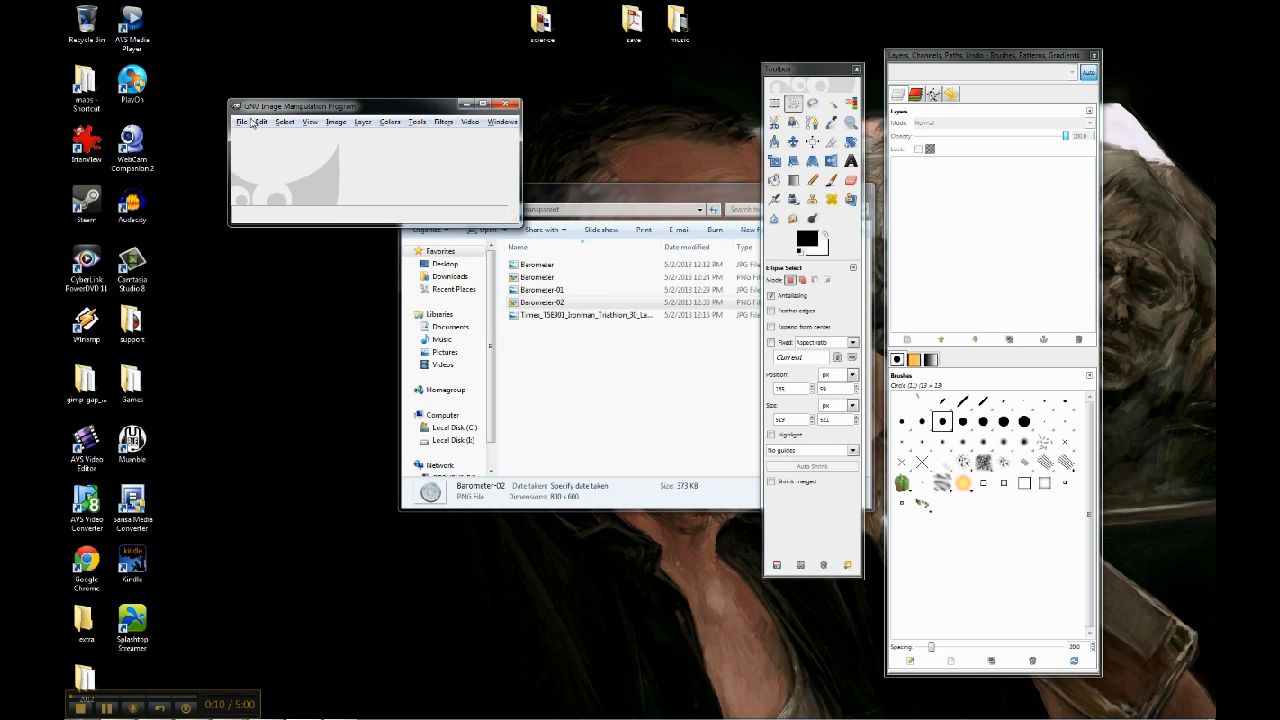
- Open the Barometer.JPG photo through File > Open
{"action": "left_click", "coordinate": [241, 121]}
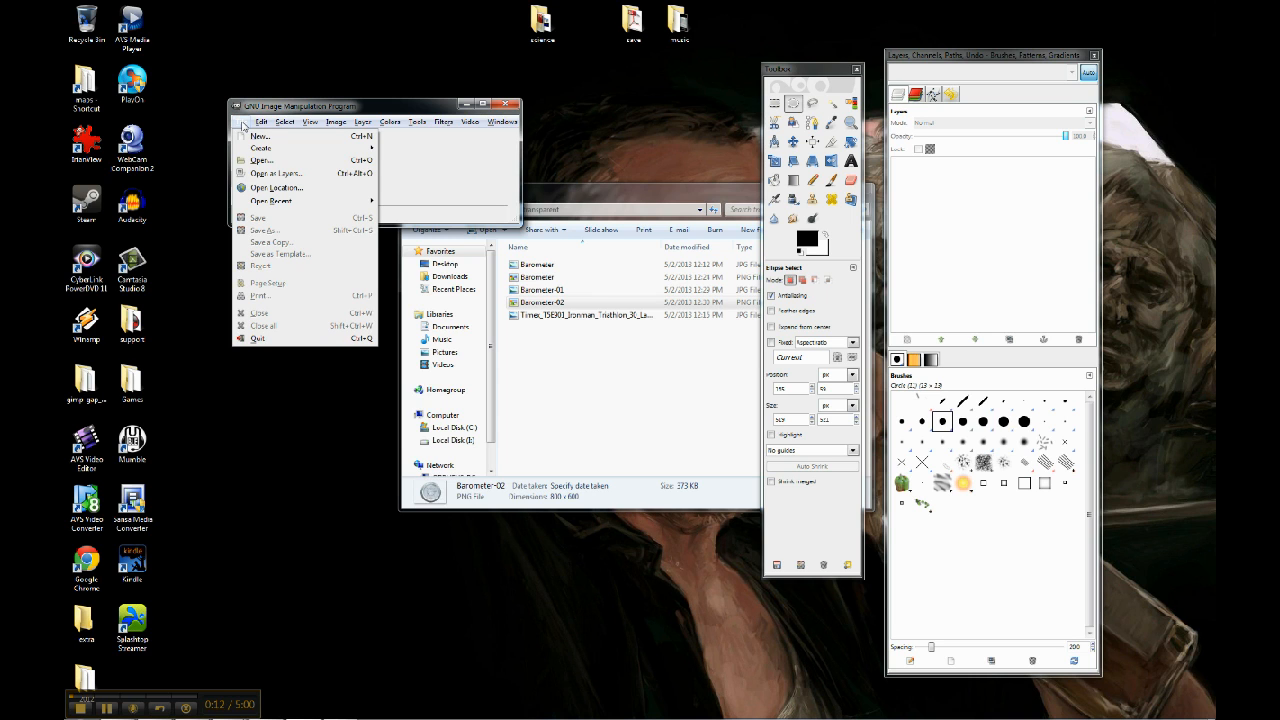
{"action": "mouse_move", "coordinate": [262, 160]}
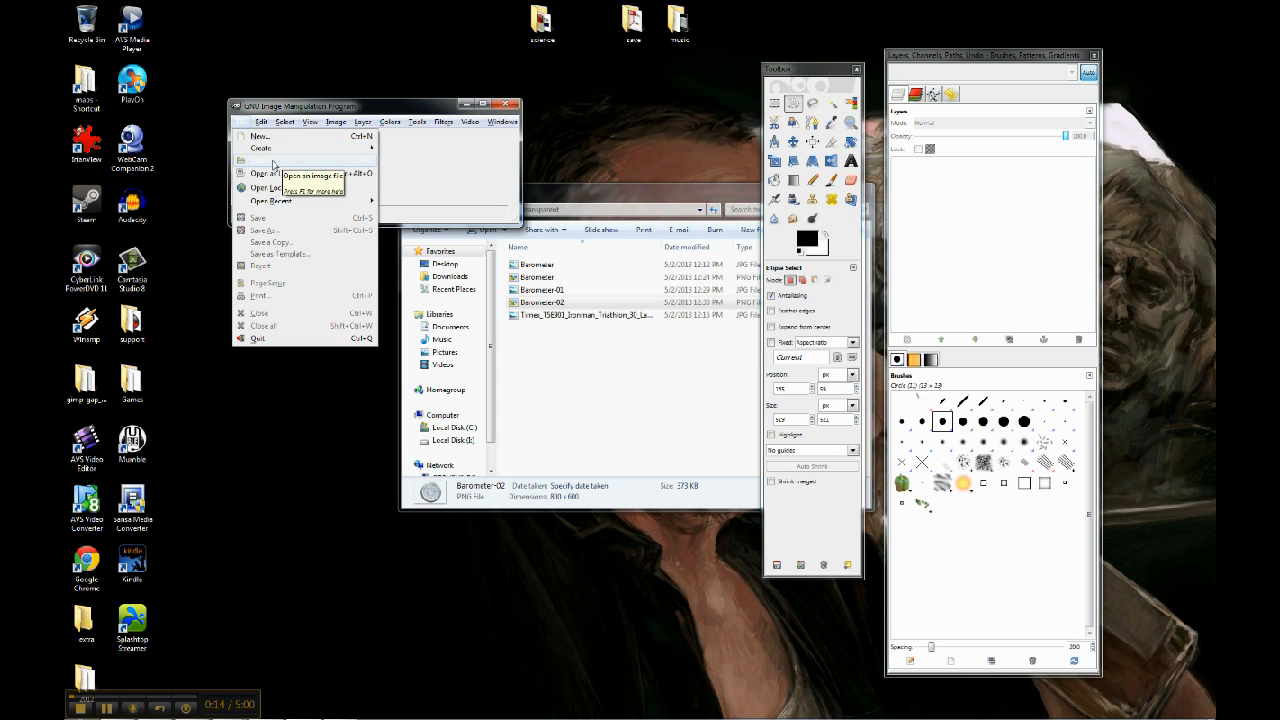
{"action": "left_click", "coordinate": [261, 174]}
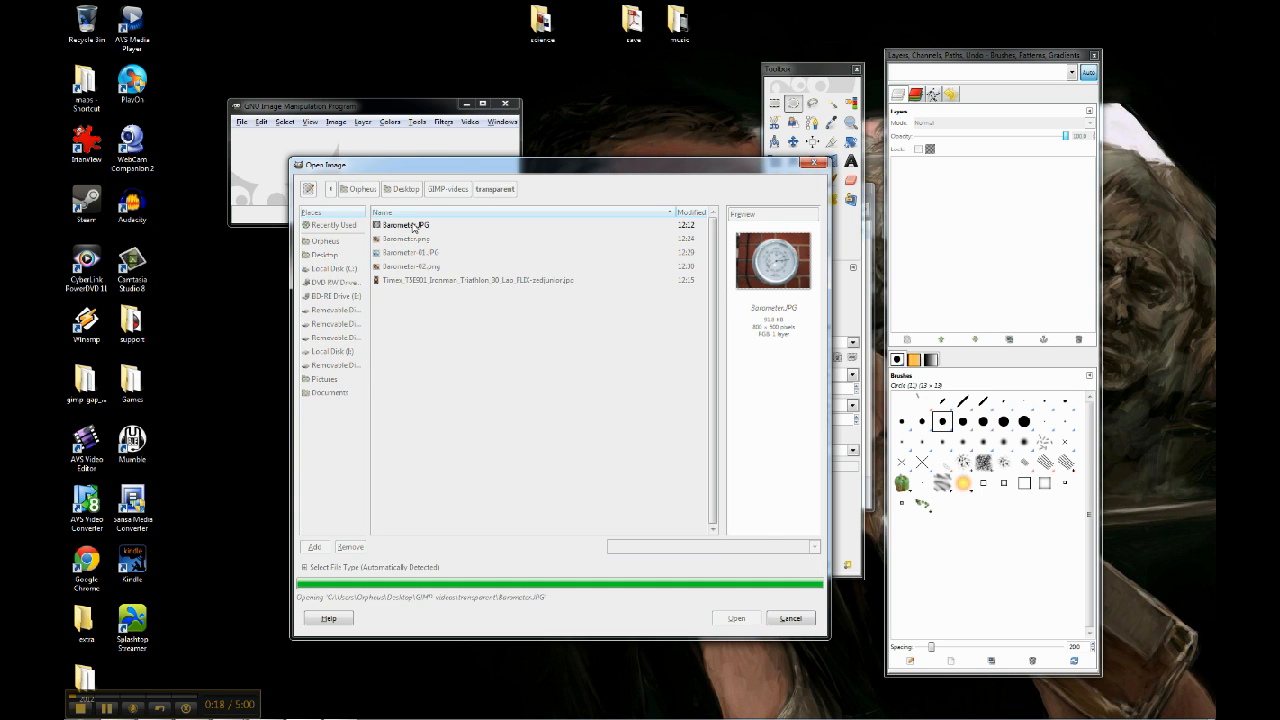
{"action": "left_click", "coordinate": [736, 618]}
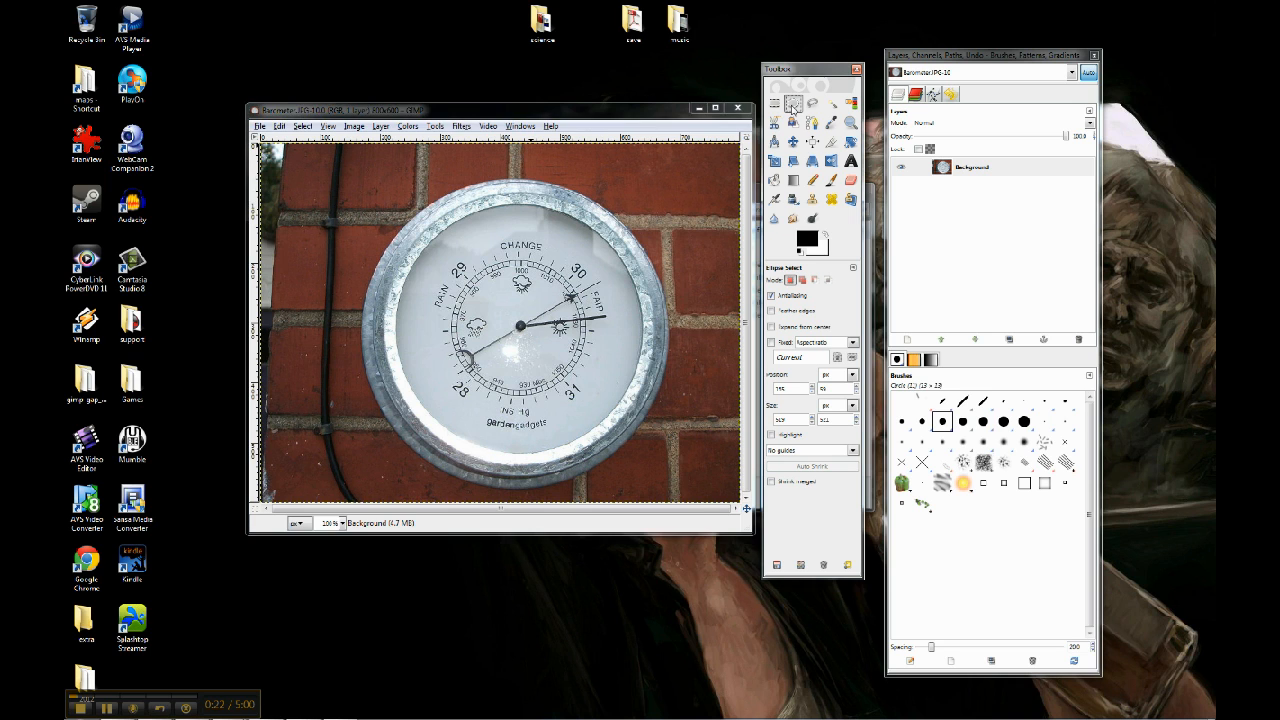
- Drag and refine an ellipse selection until it hugs the barometer's round rim
{"action": "left_click_drag", "start_coordinate": [393, 180], "coordinate": [668, 485]}
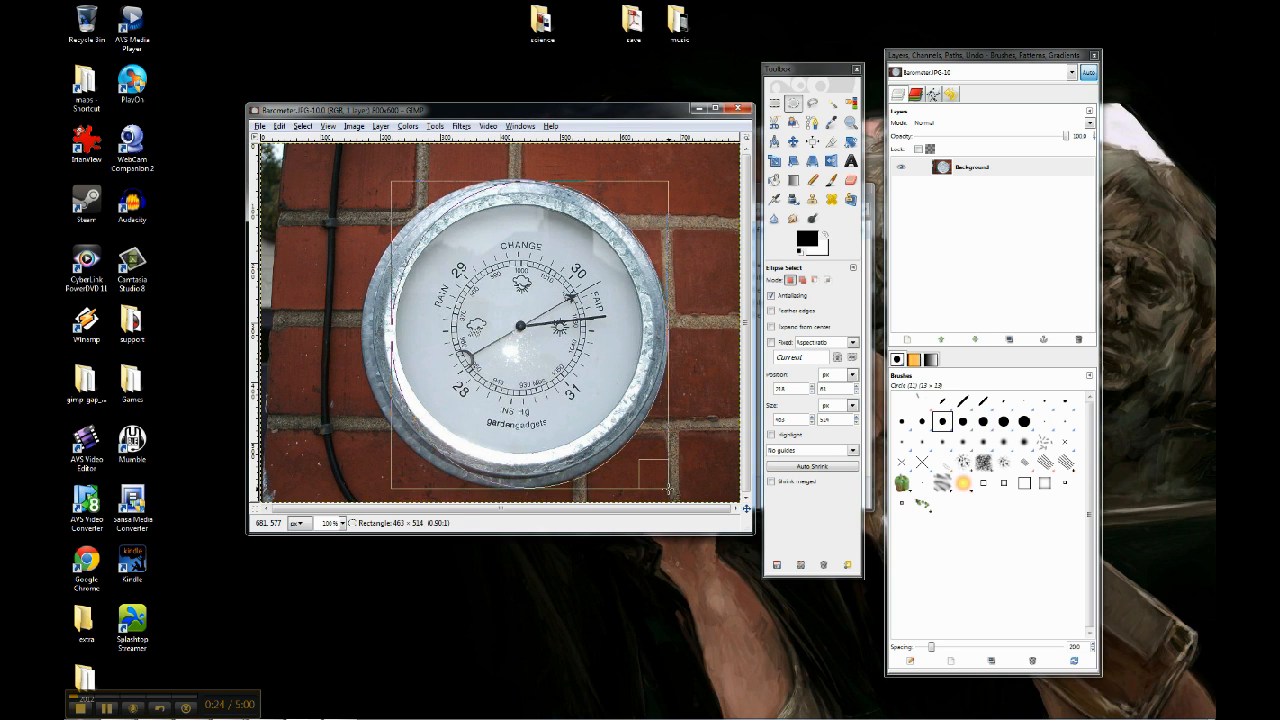
{"action": "left_click_drag", "start_coordinate": [393, 176], "coordinate": [670, 486]}
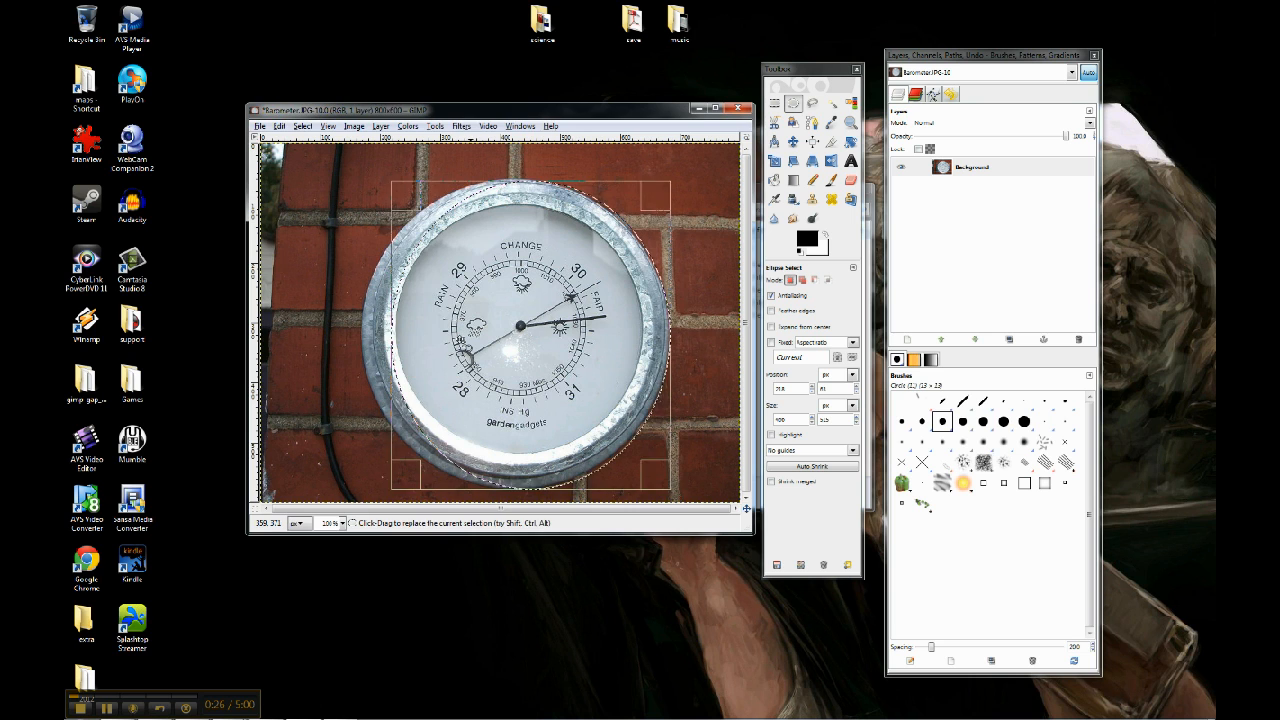
{"action": "left_click_drag", "start_coordinate": [360, 180], "coordinate": [670, 485]}
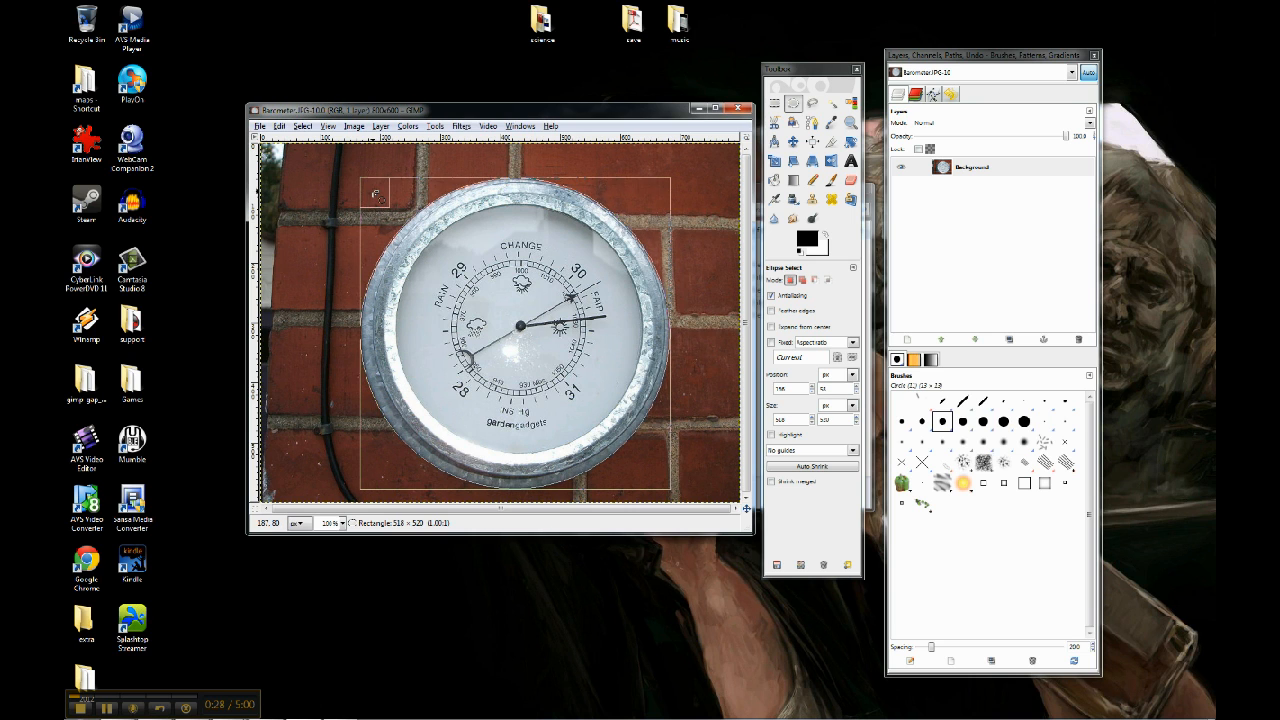
{"action": "left_click_drag", "start_coordinate": [375, 195], "coordinate": [655, 485]}
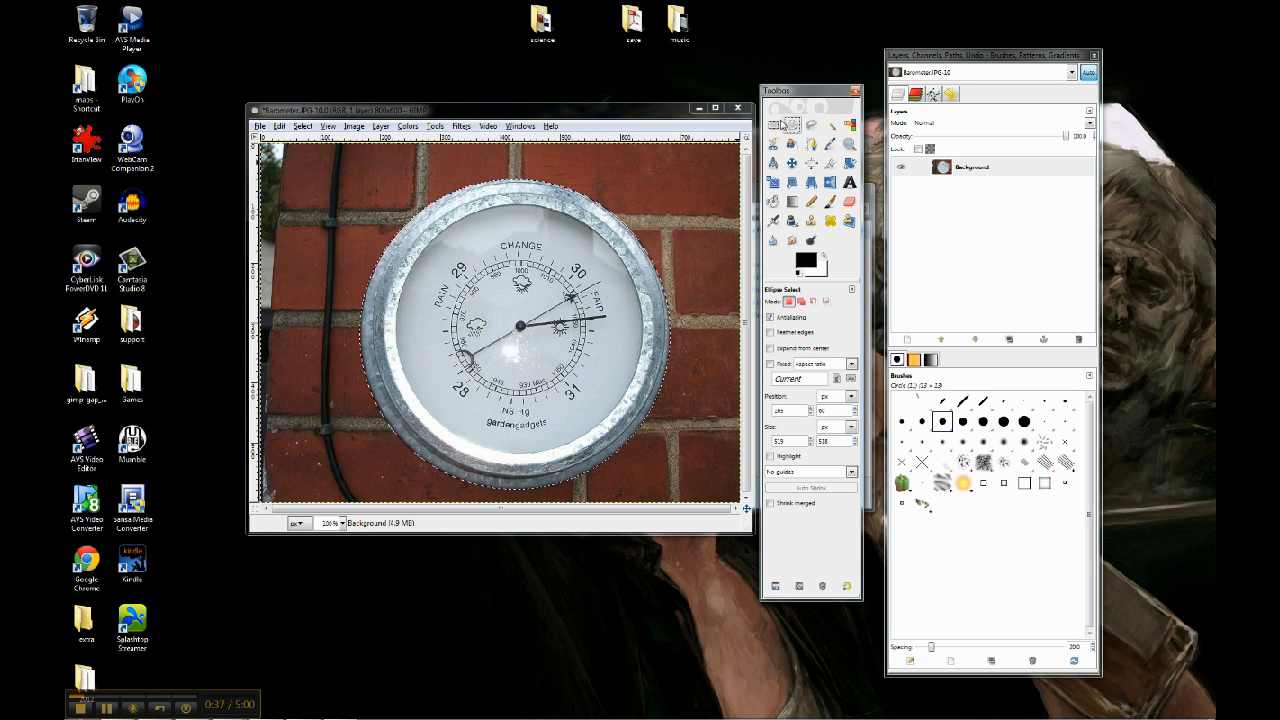
- Use Rectangle Select to draw a rectangle over the barometer dial's left half
{"action": "left_click", "coordinate": [773, 124]}
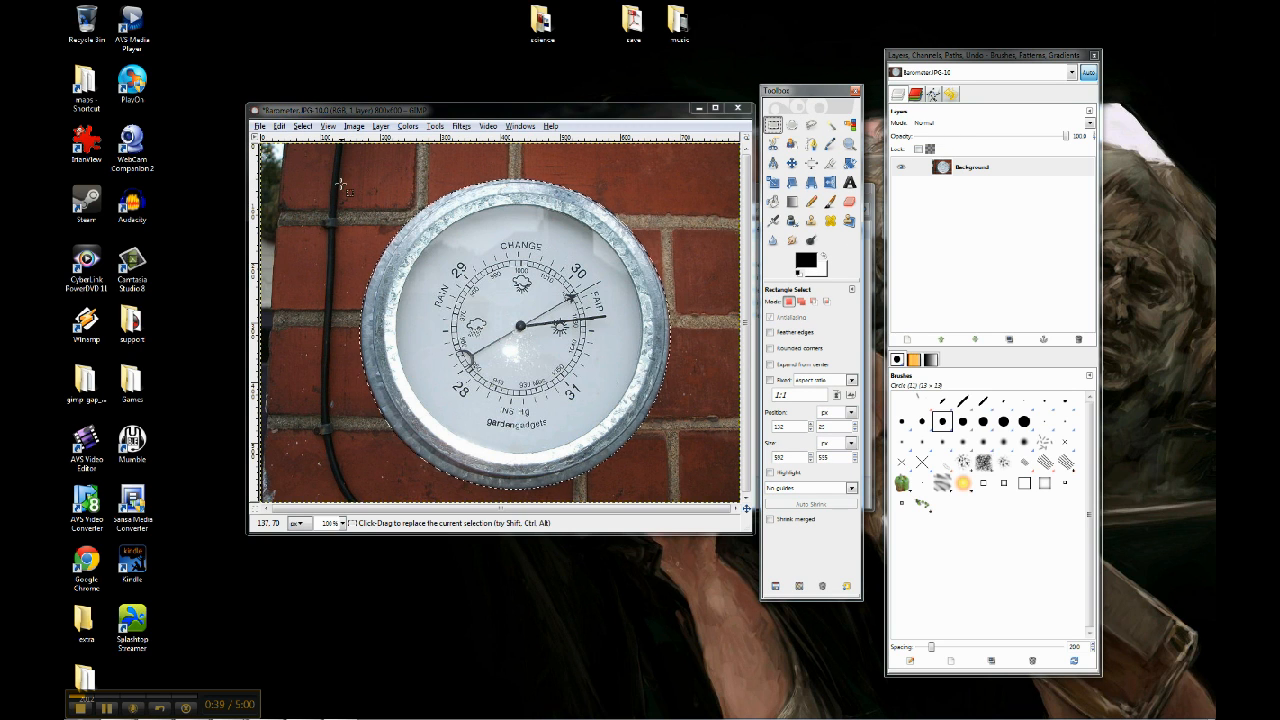
{"action": "left_click_drag", "start_coordinate": [340, 185], "coordinate": [705, 485]}
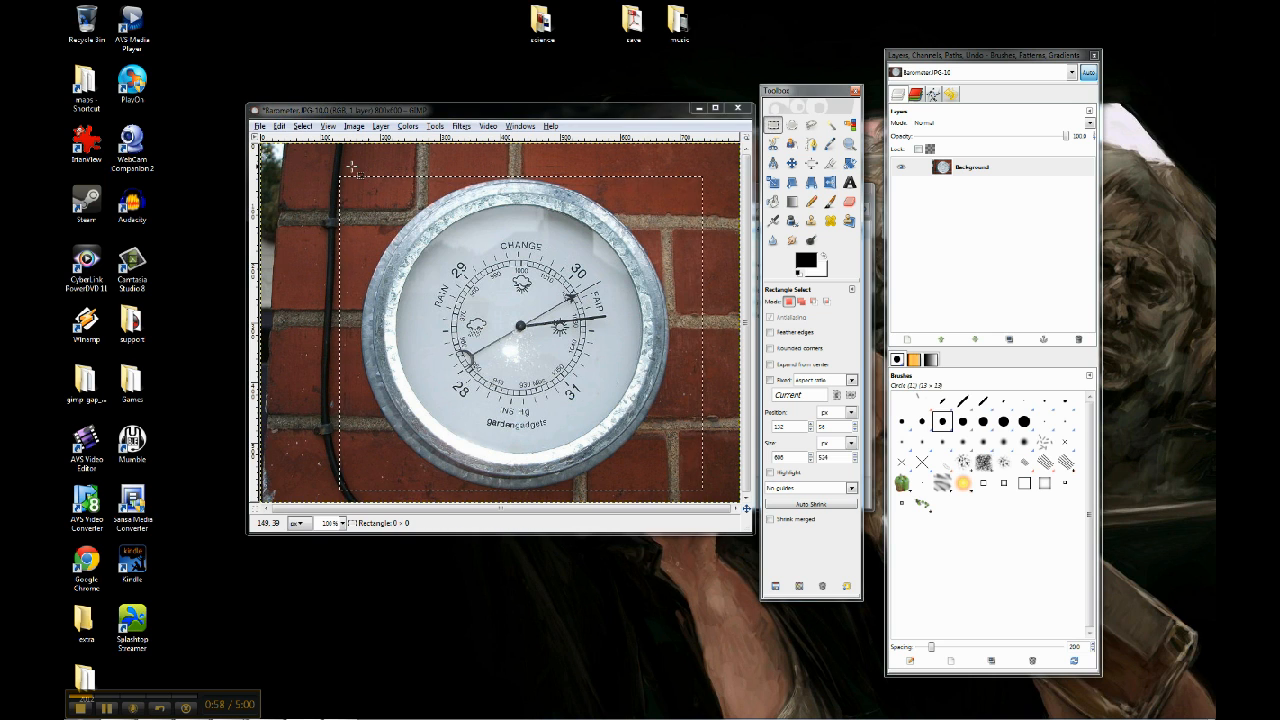
{"action": "left_click_drag", "start_coordinate": [352, 165], "coordinate": [548, 443]}
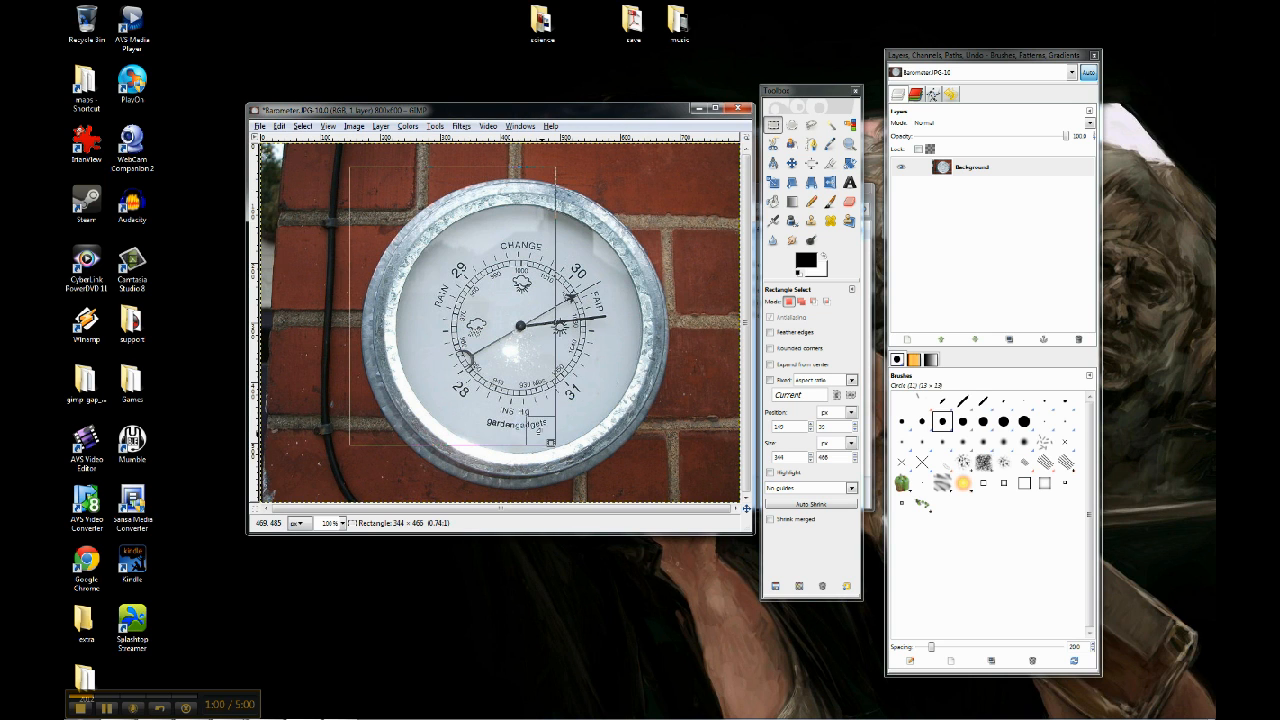
{"action": "left_click_drag", "start_coordinate": [370, 190], "coordinate": [550, 445]}
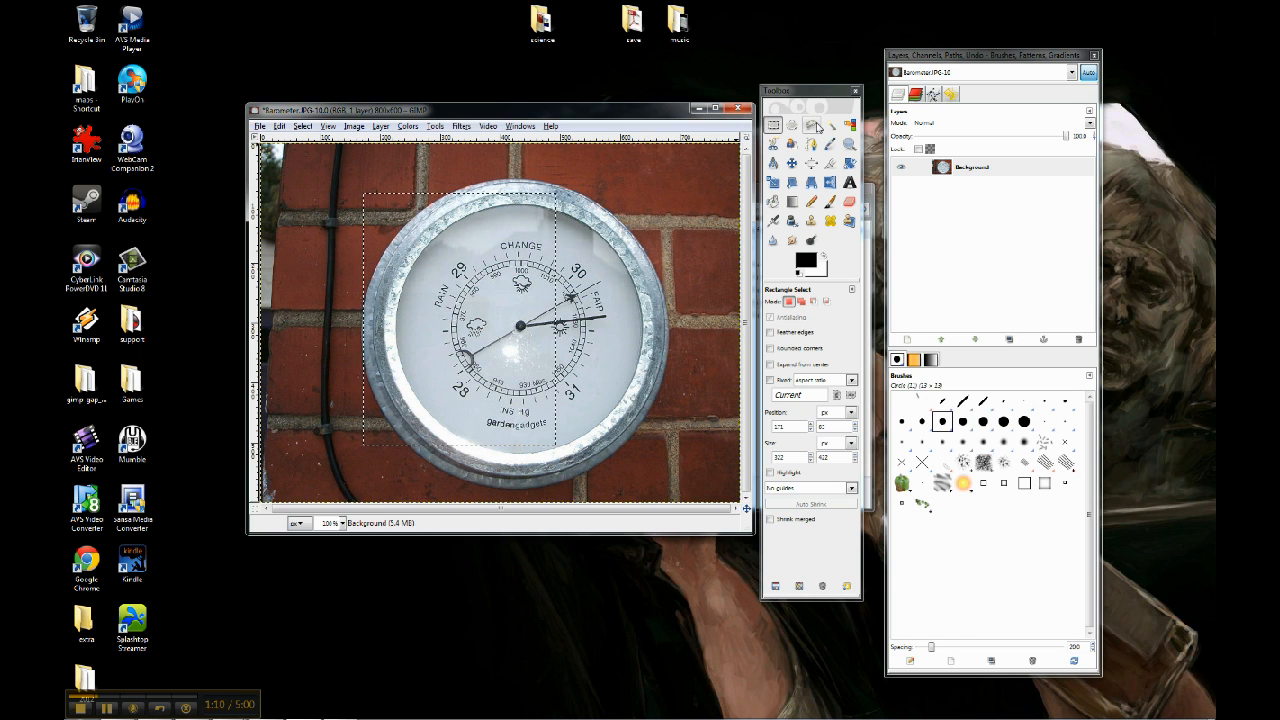
{"action": "mouse_move", "coordinate": [812, 138]}
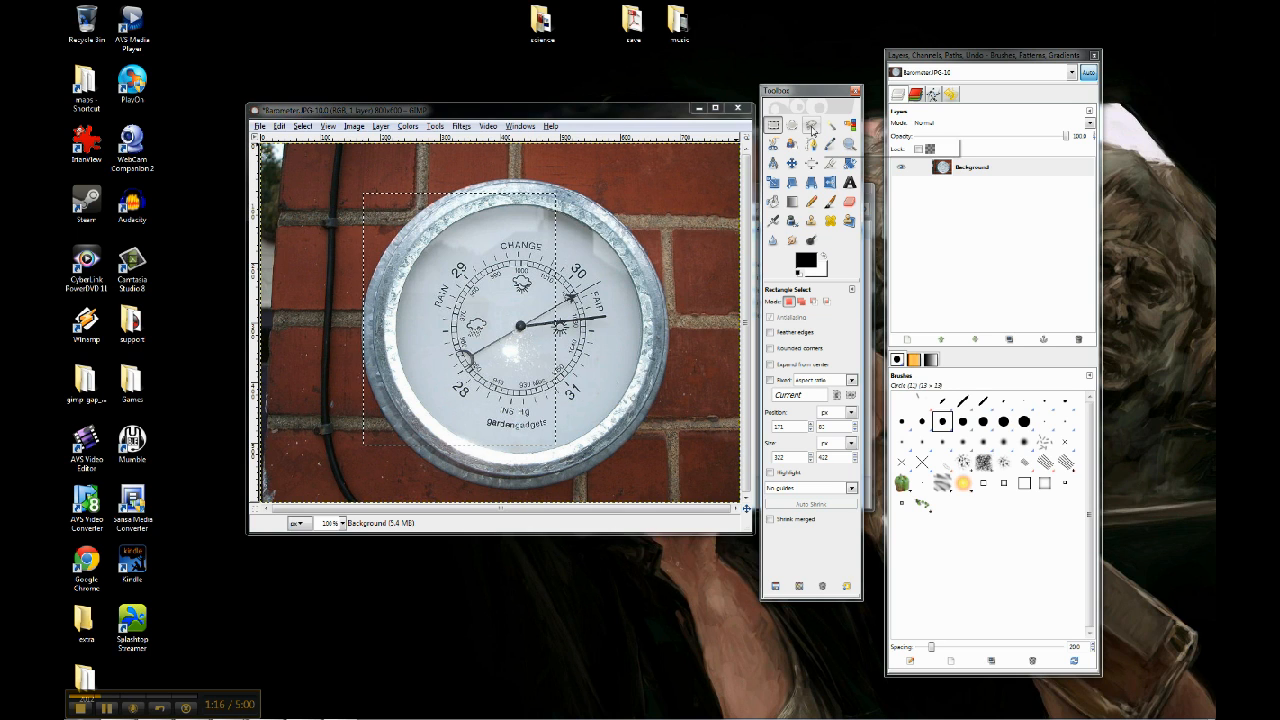
- Outline a Free Select polygon around the barometer, closing it at the first point
{"action": "left_click", "coordinate": [811, 125]}
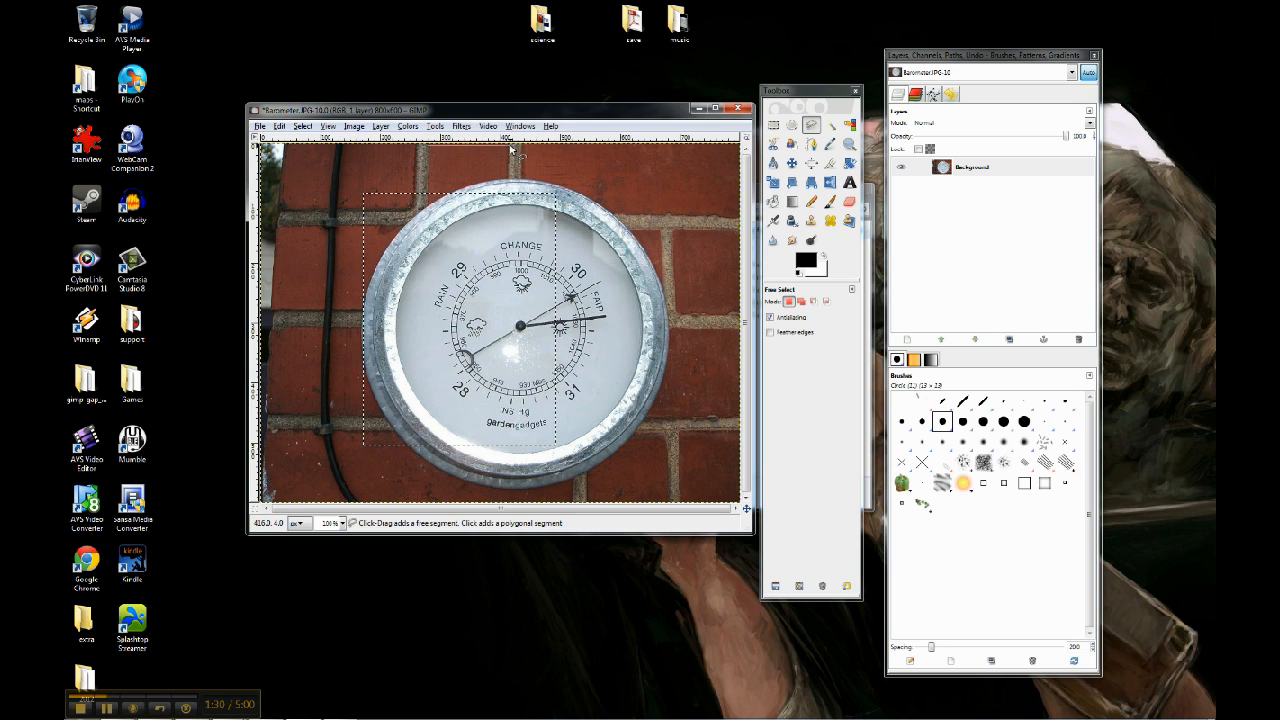
{"action": "mouse_move", "coordinate": [513, 170]}
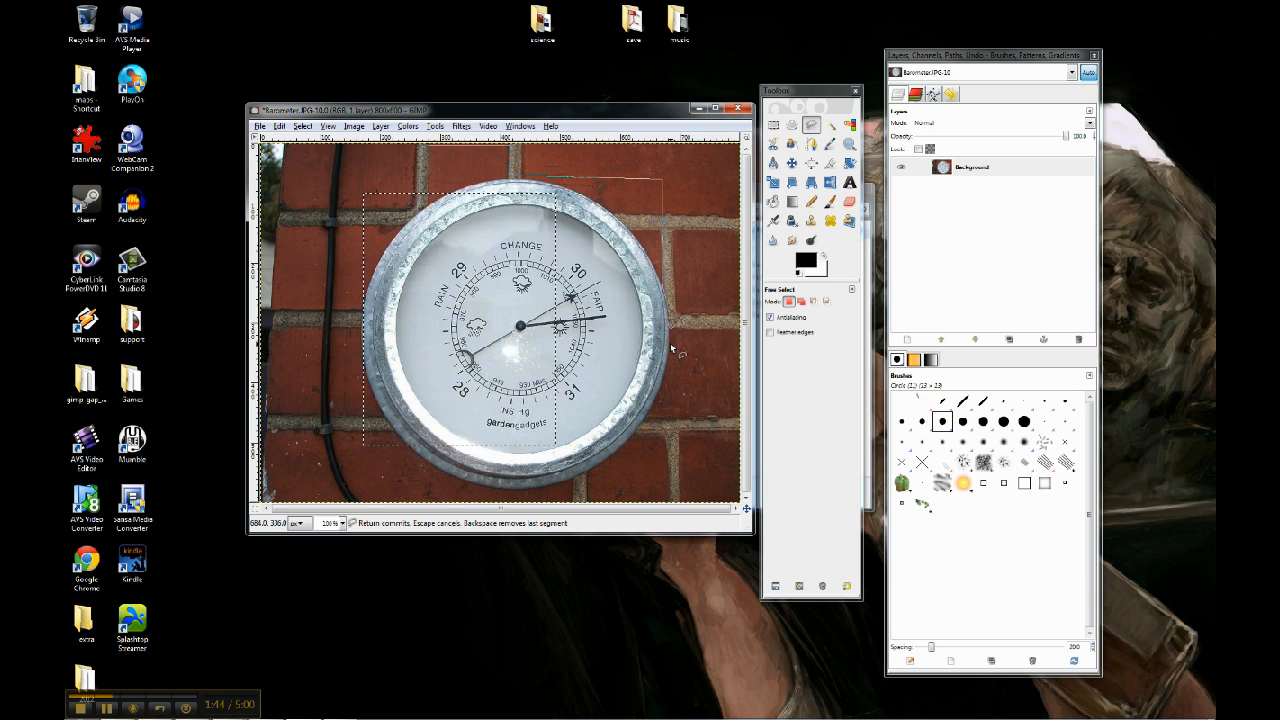
{"action": "mouse_move", "coordinate": [665, 393]}
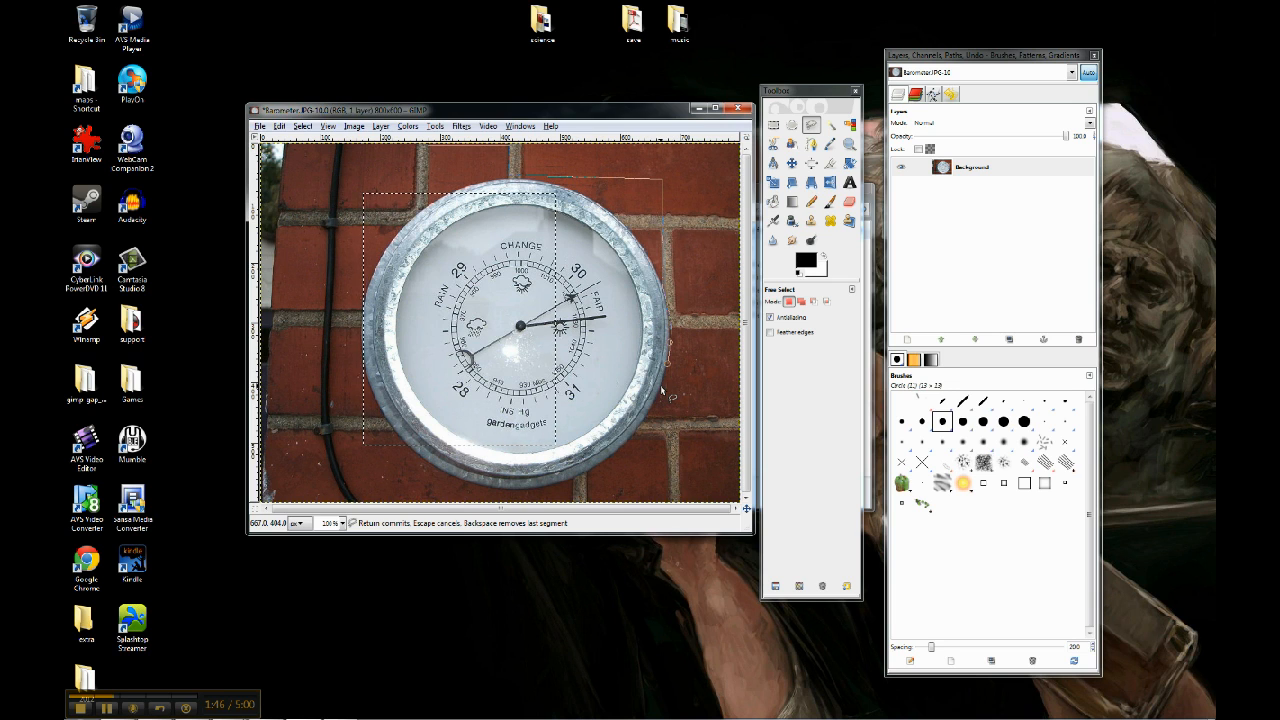
{"action": "mouse_move", "coordinate": [650, 420]}
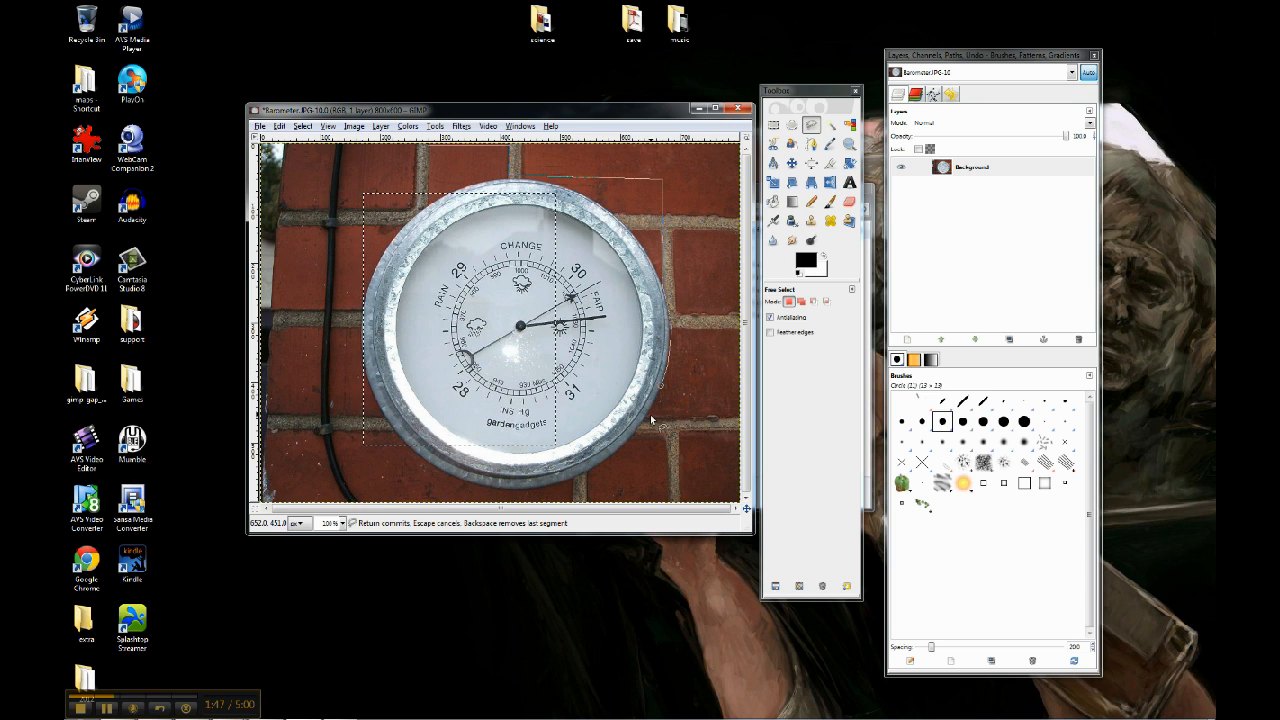
{"action": "mouse_move", "coordinate": [661, 453]}
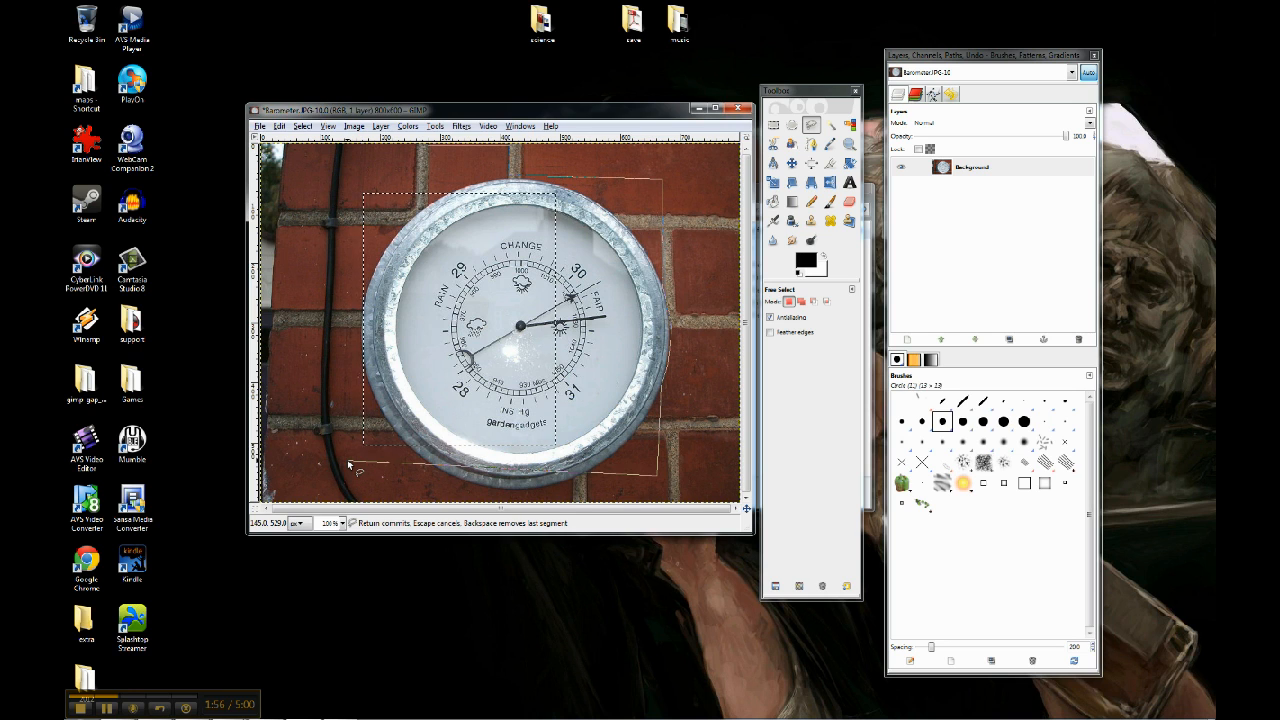
{"action": "left_click", "coordinate": [350, 460]}
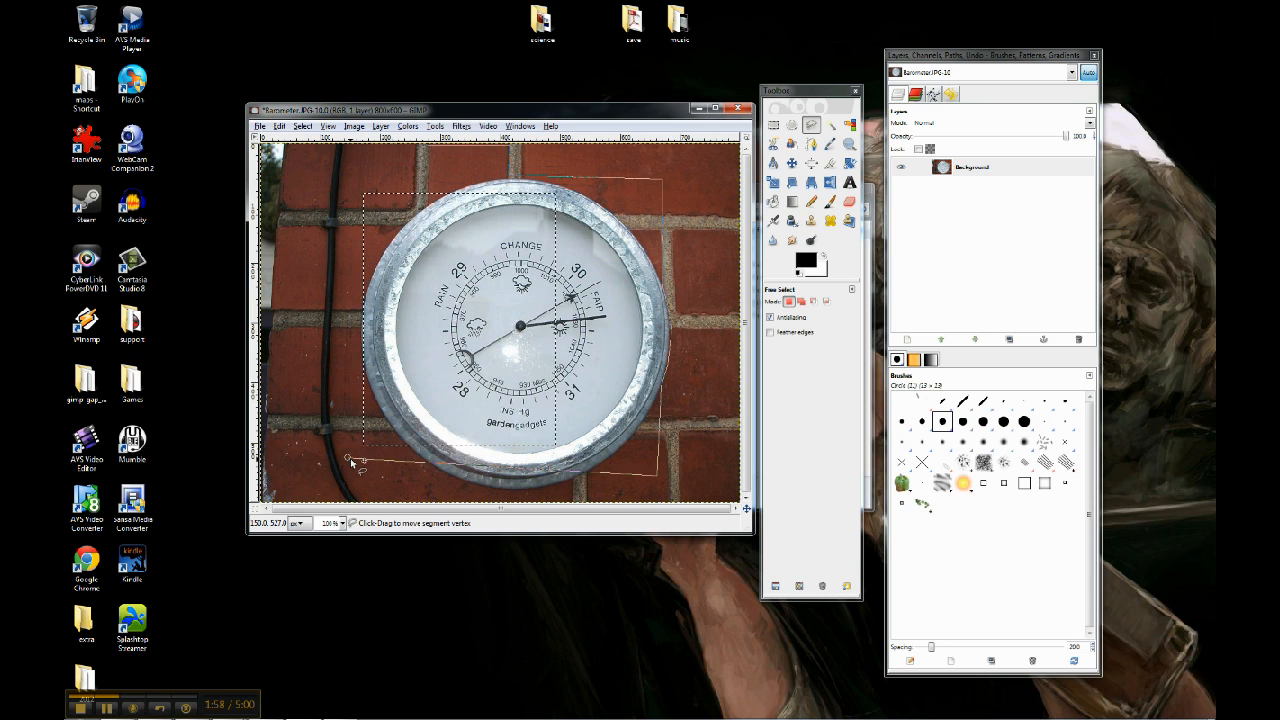
{"action": "left_click", "coordinate": [355, 243]}
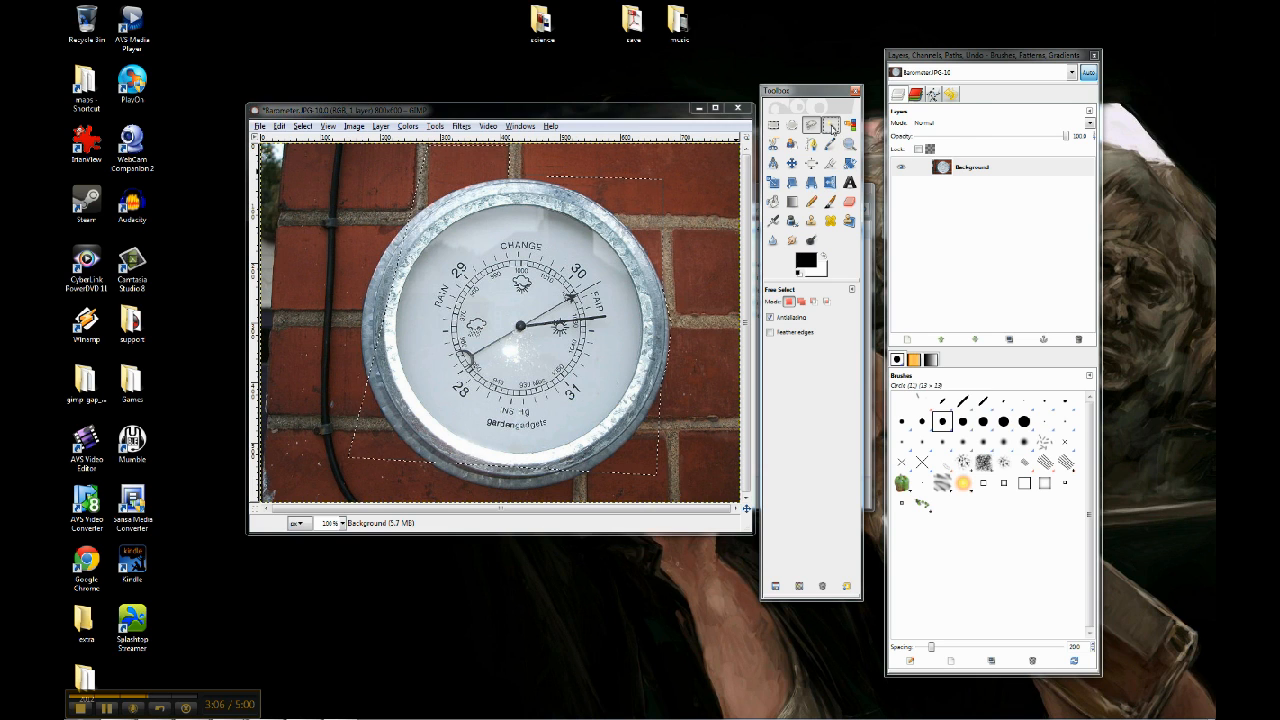
- Use Fuzzy Select to pick connected brick patches beside and above the barometer
{"action": "left_click", "coordinate": [830, 124]}
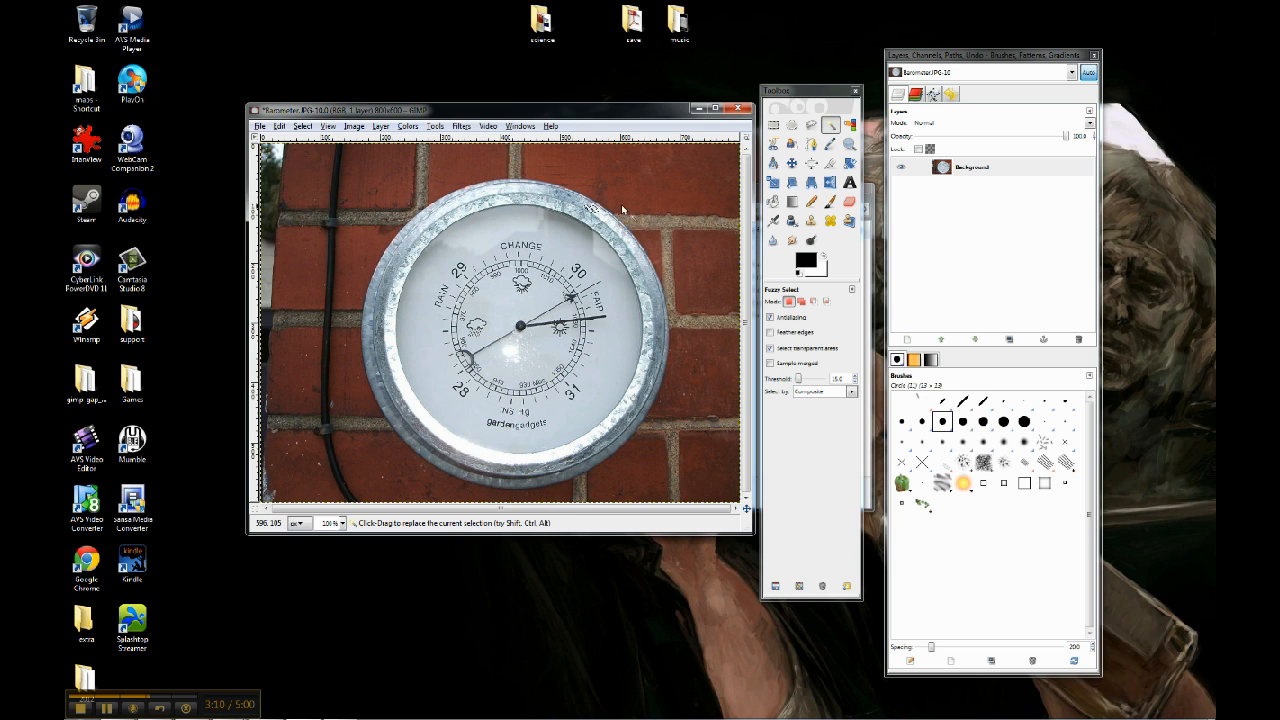
{"action": "mouse_move", "coordinate": [625, 203]}
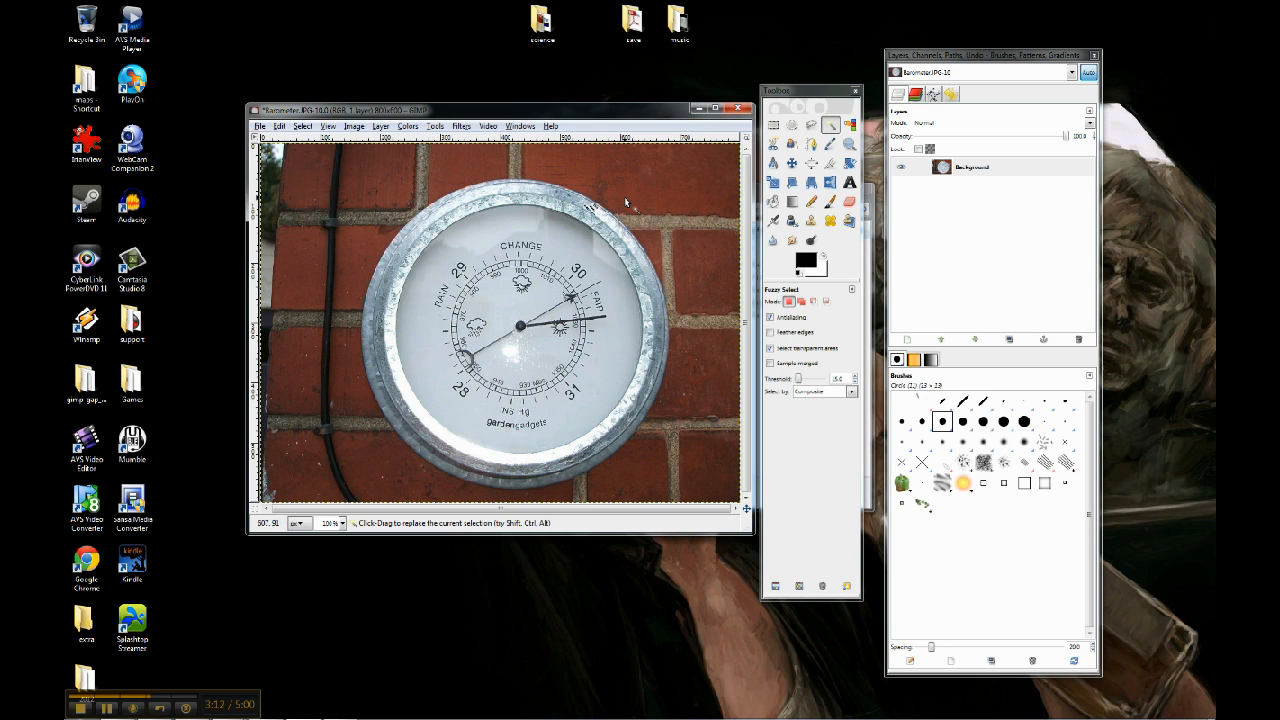
{"action": "mouse_move", "coordinate": [373, 382]}
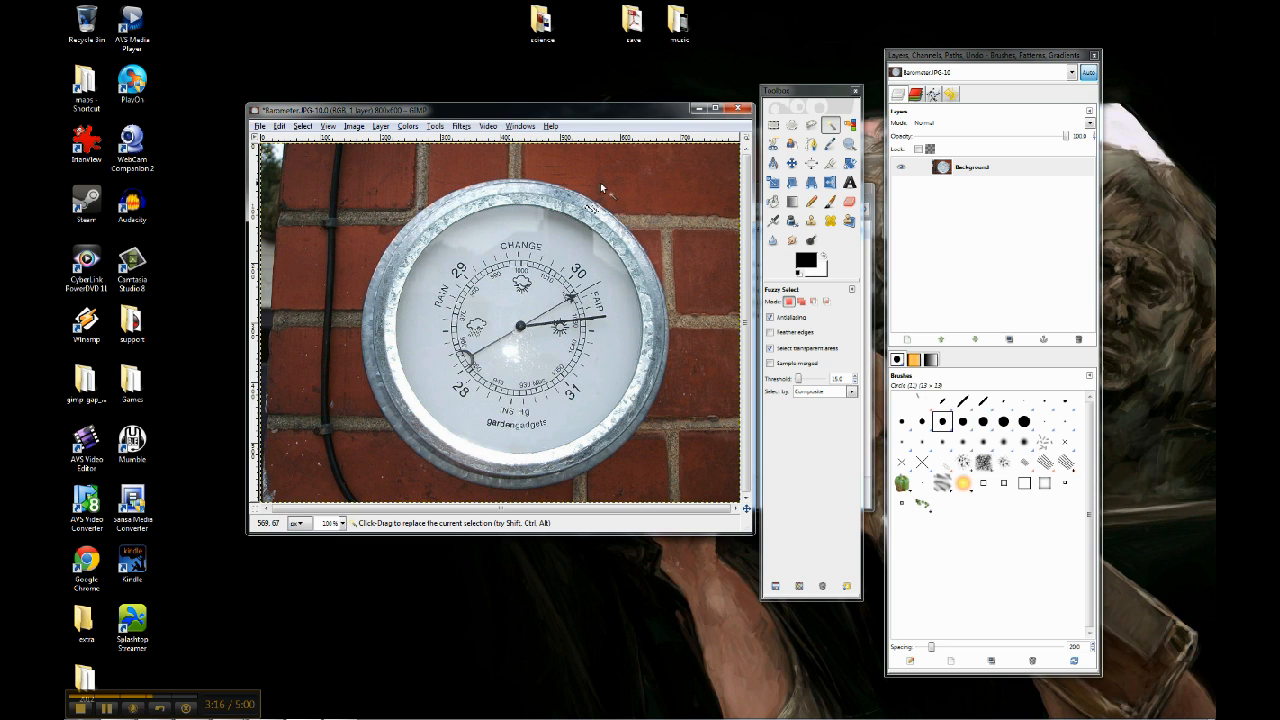
{"action": "left_click", "coordinate": [630, 200]}
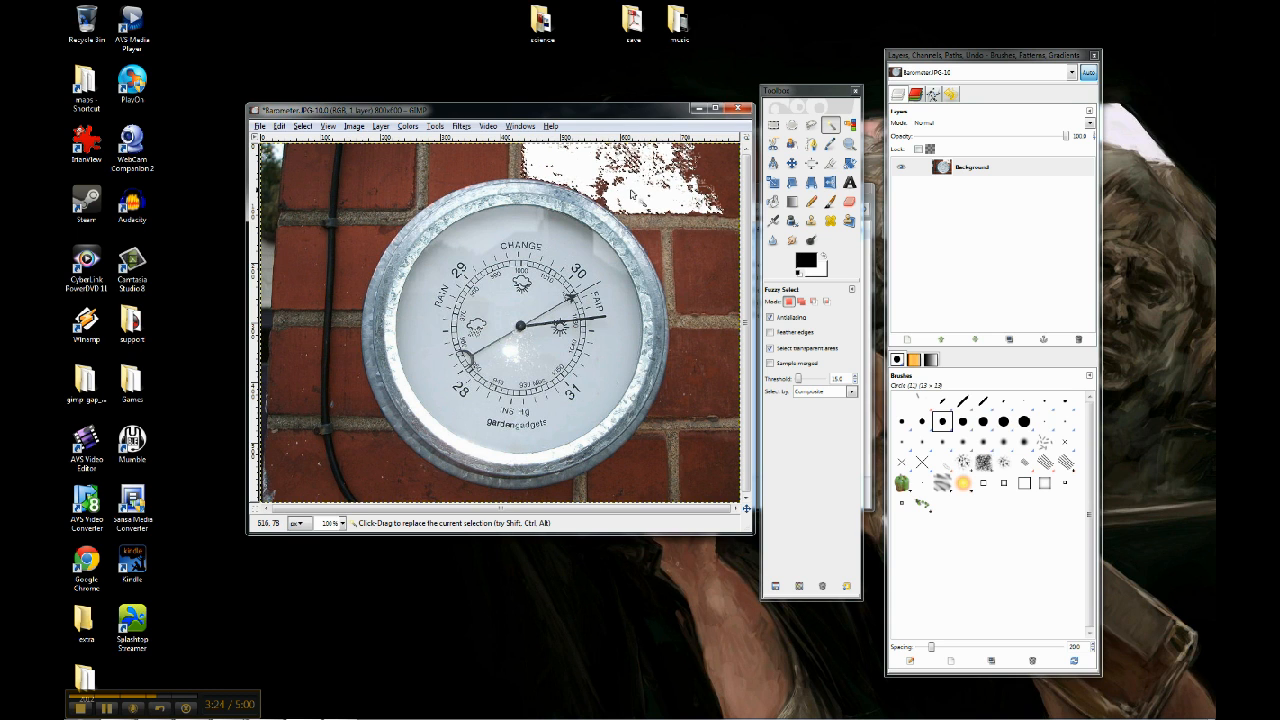
{"action": "left_click", "coordinate": [630, 198]}
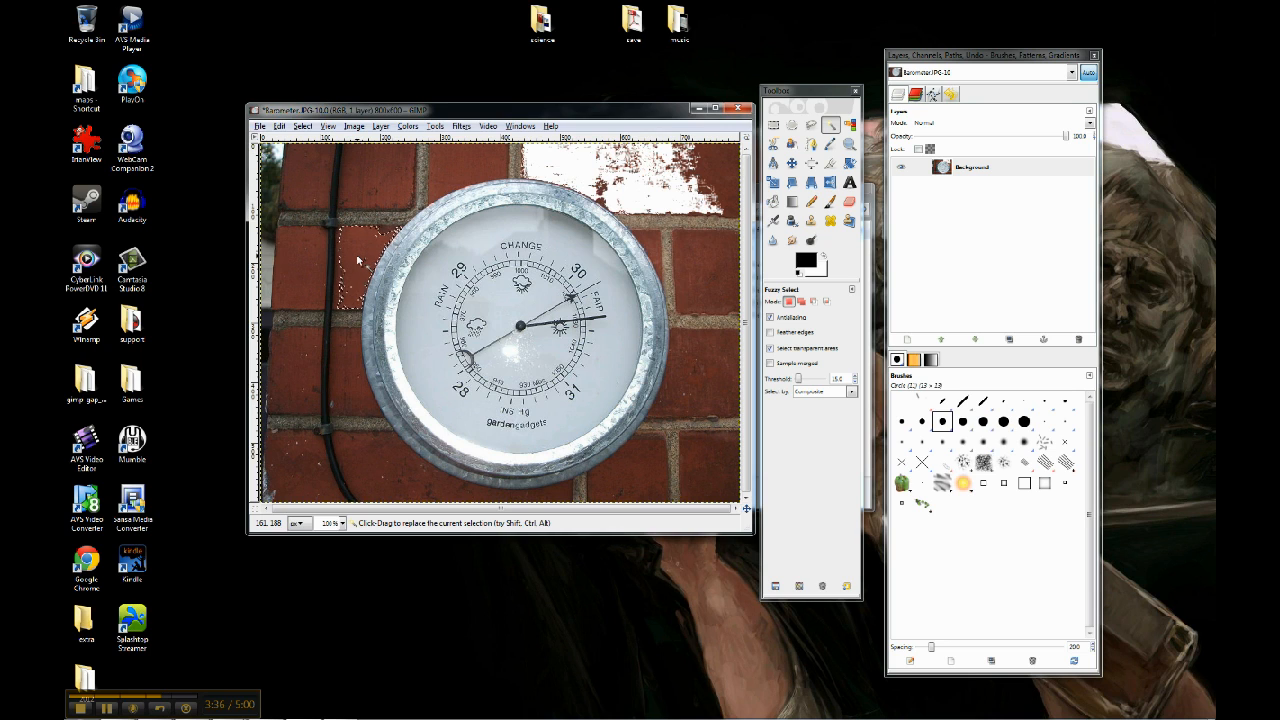
{"action": "left_click", "coordinate": [357, 260]}
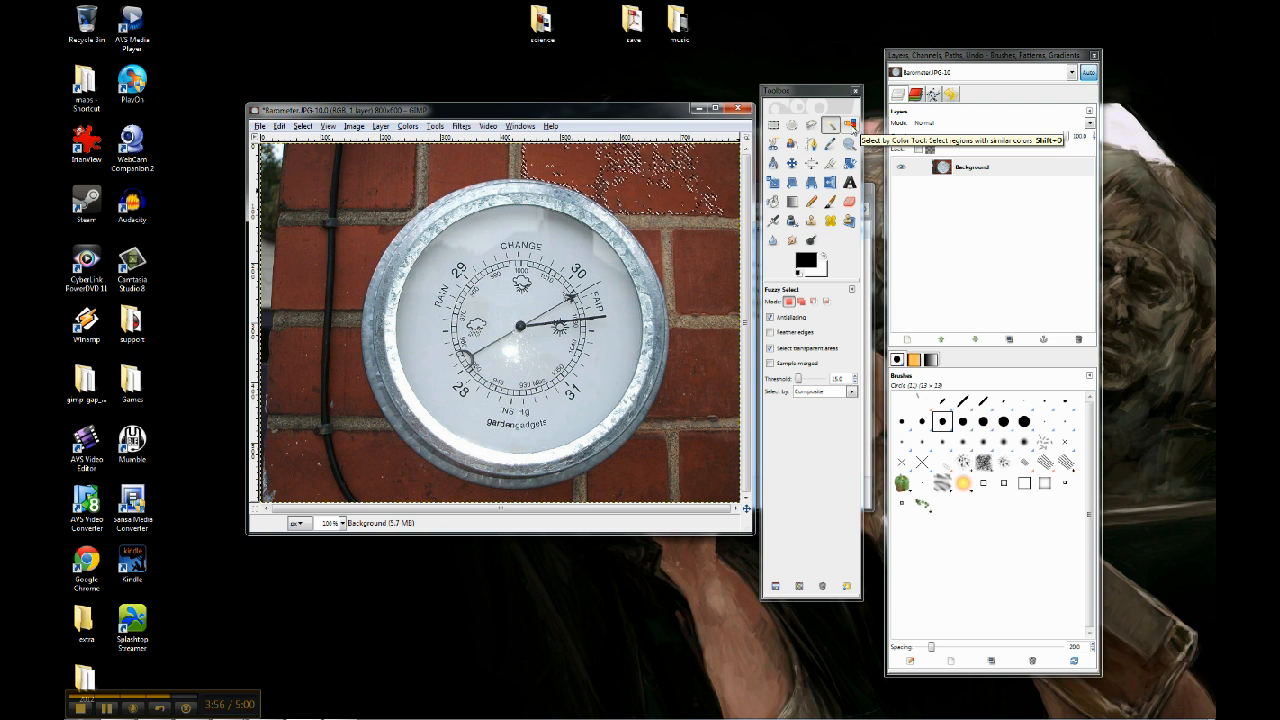
- Use Select by Color on a brick to select matching tones across the wall
{"action": "left_click", "coordinate": [850, 124]}
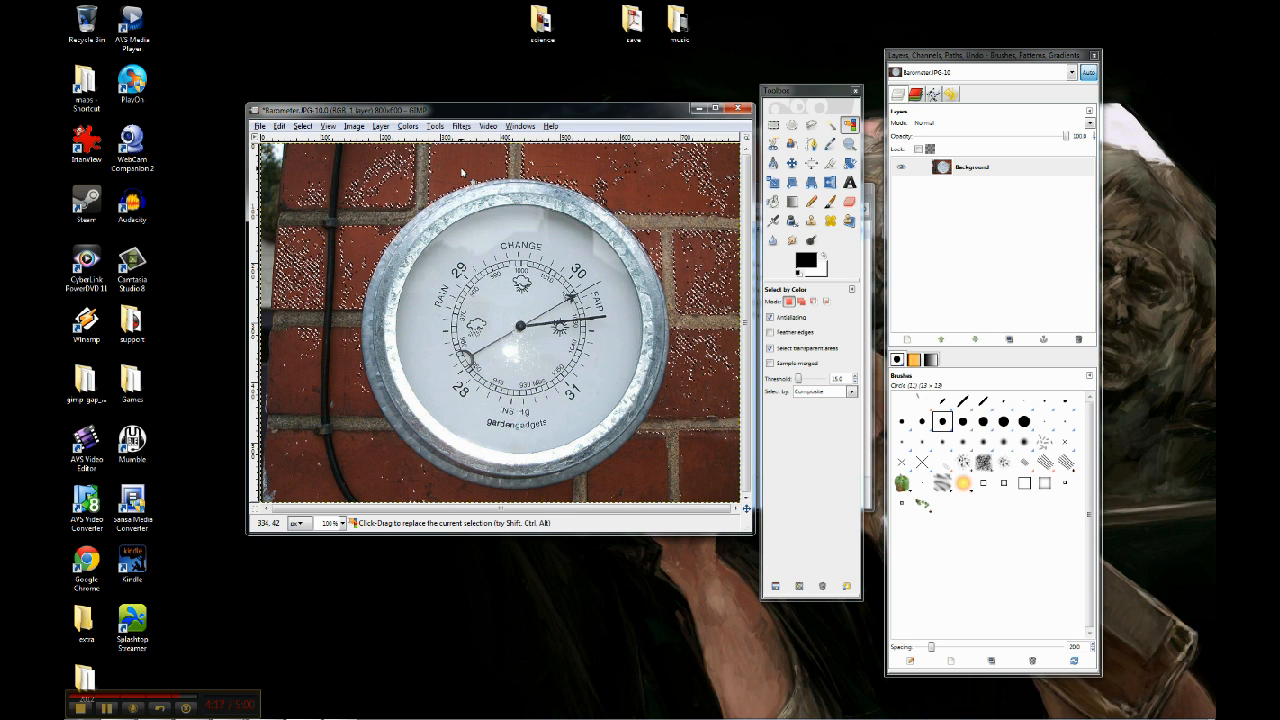
{"action": "left_click", "coordinate": [302, 126]}
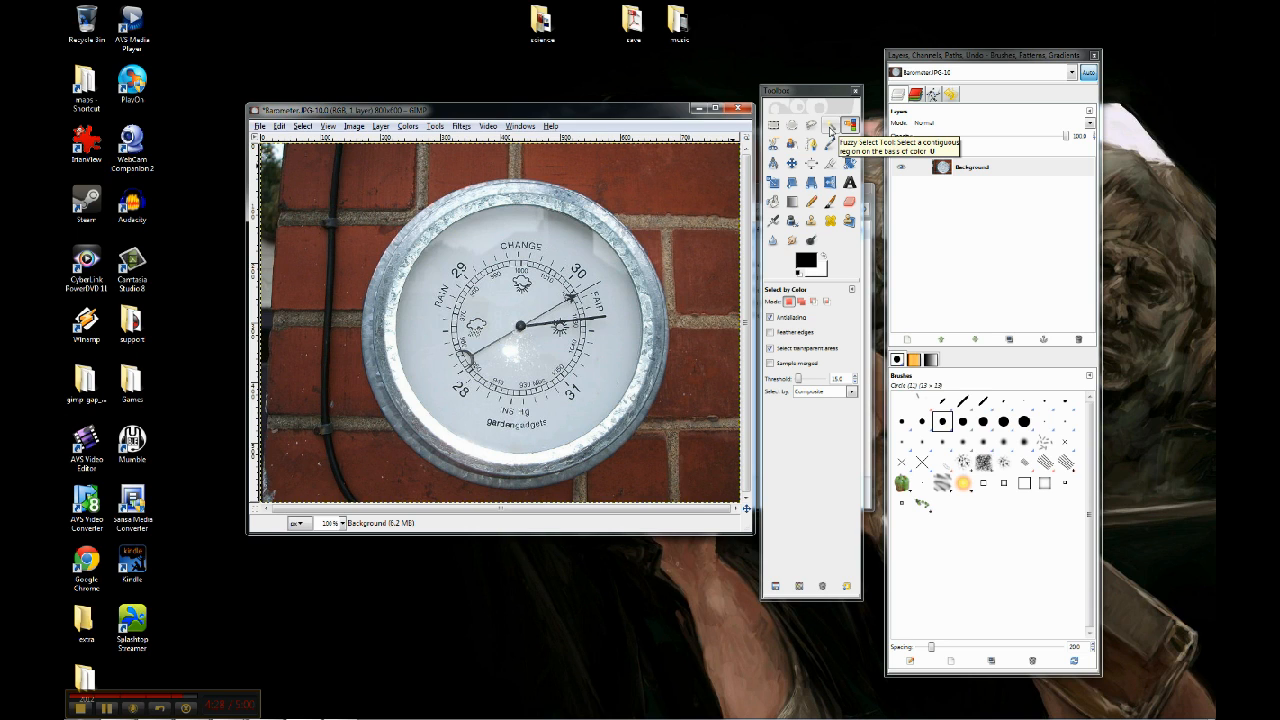
{"action": "mouse_move", "coordinate": [810, 128]}
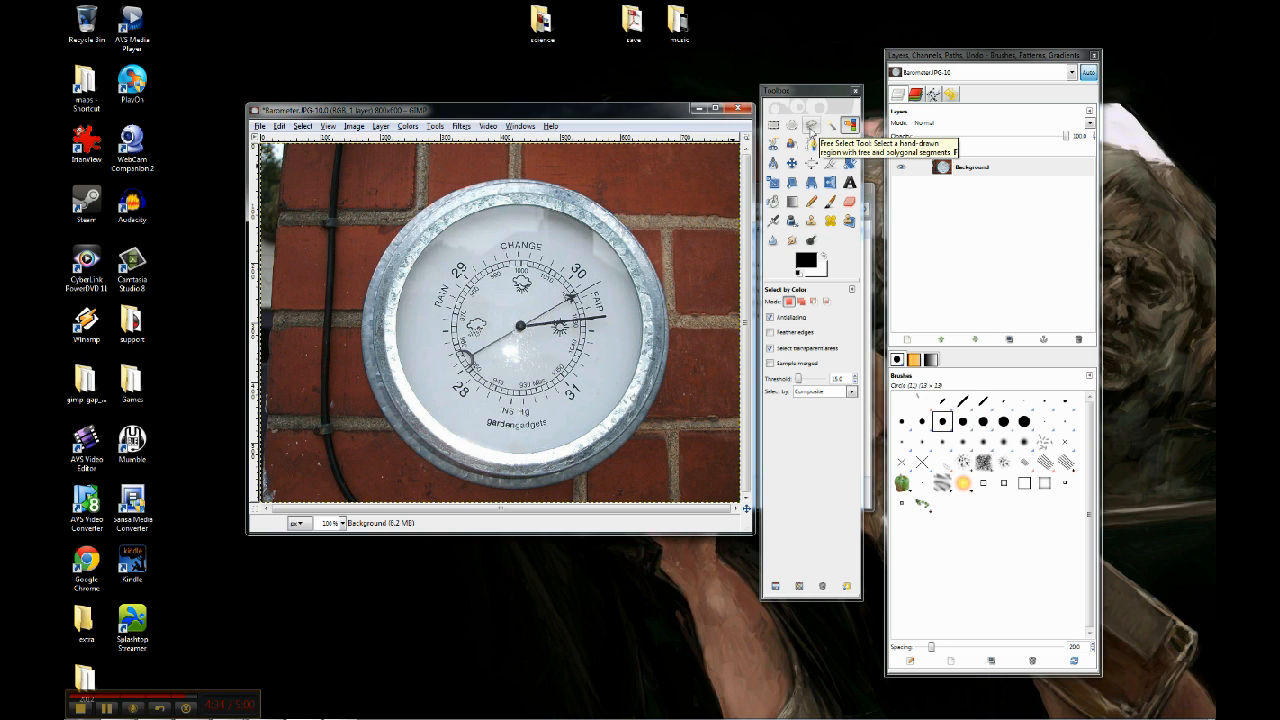
{"action": "mouse_move", "coordinate": [793, 128]}
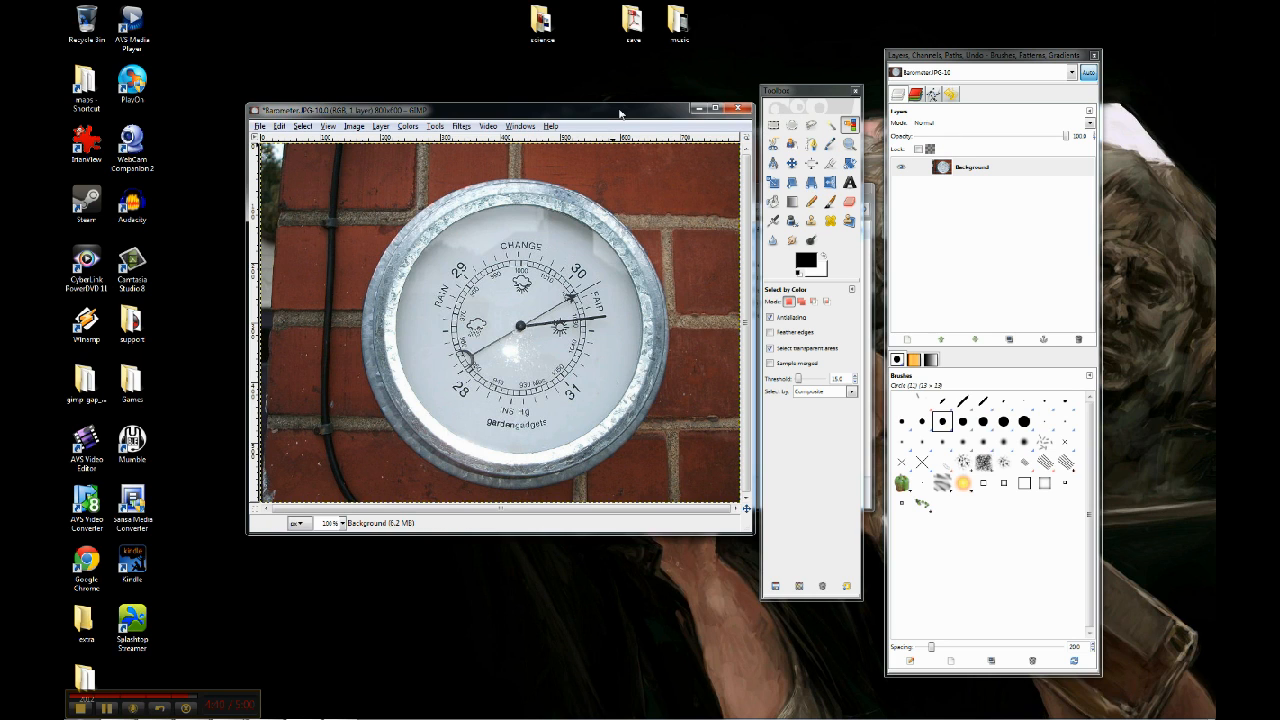
{"action": "mouse_move", "coordinate": [620, 305]}
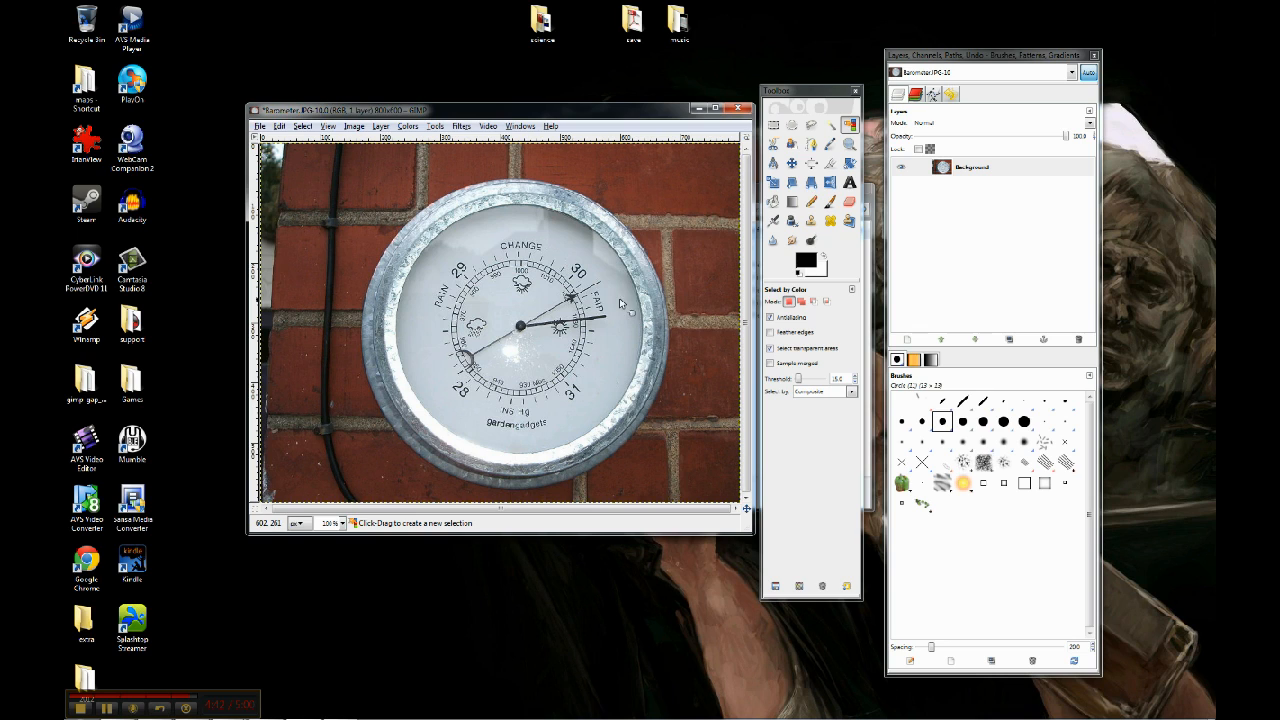